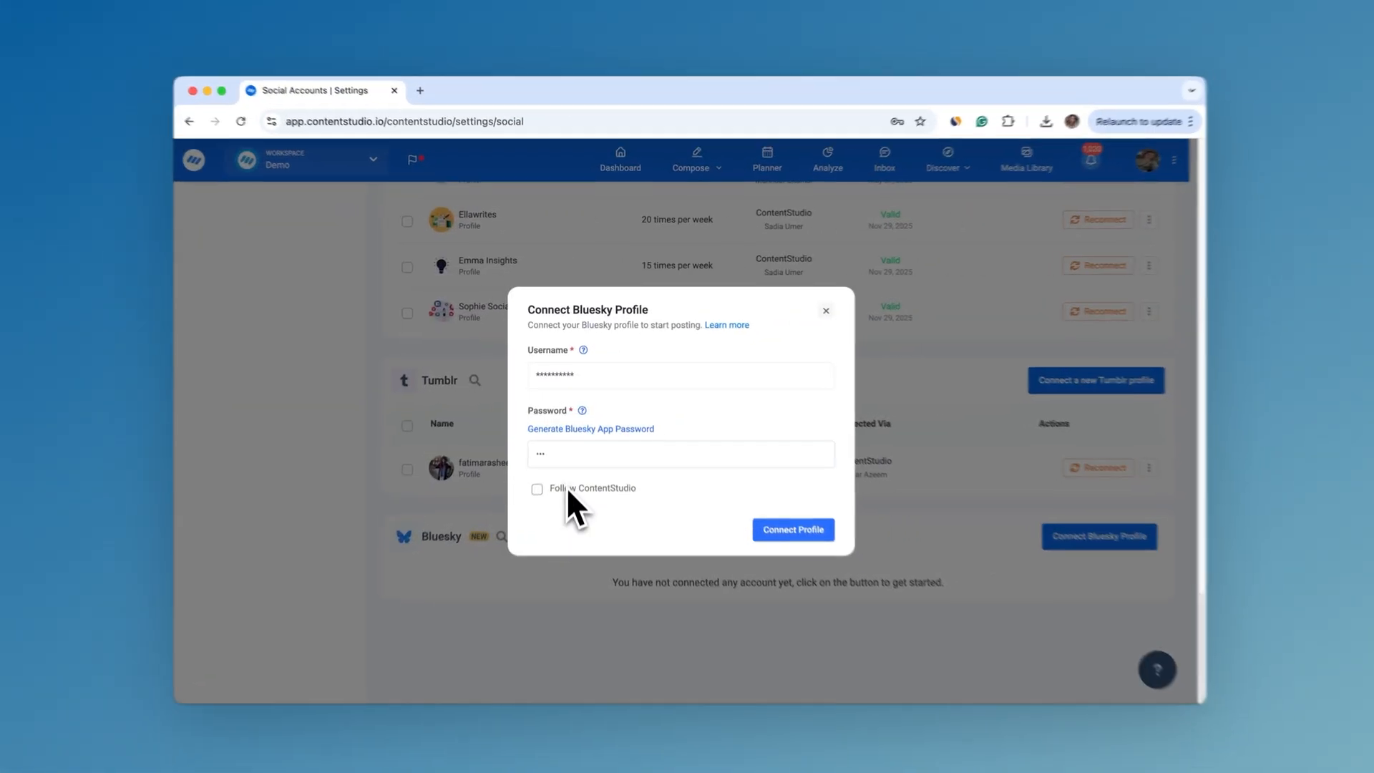
Opt to follow ContentStudio on Bluesky, then start a new social post from Compose.
{"action": "left_click", "coordinate": [730, 155]}
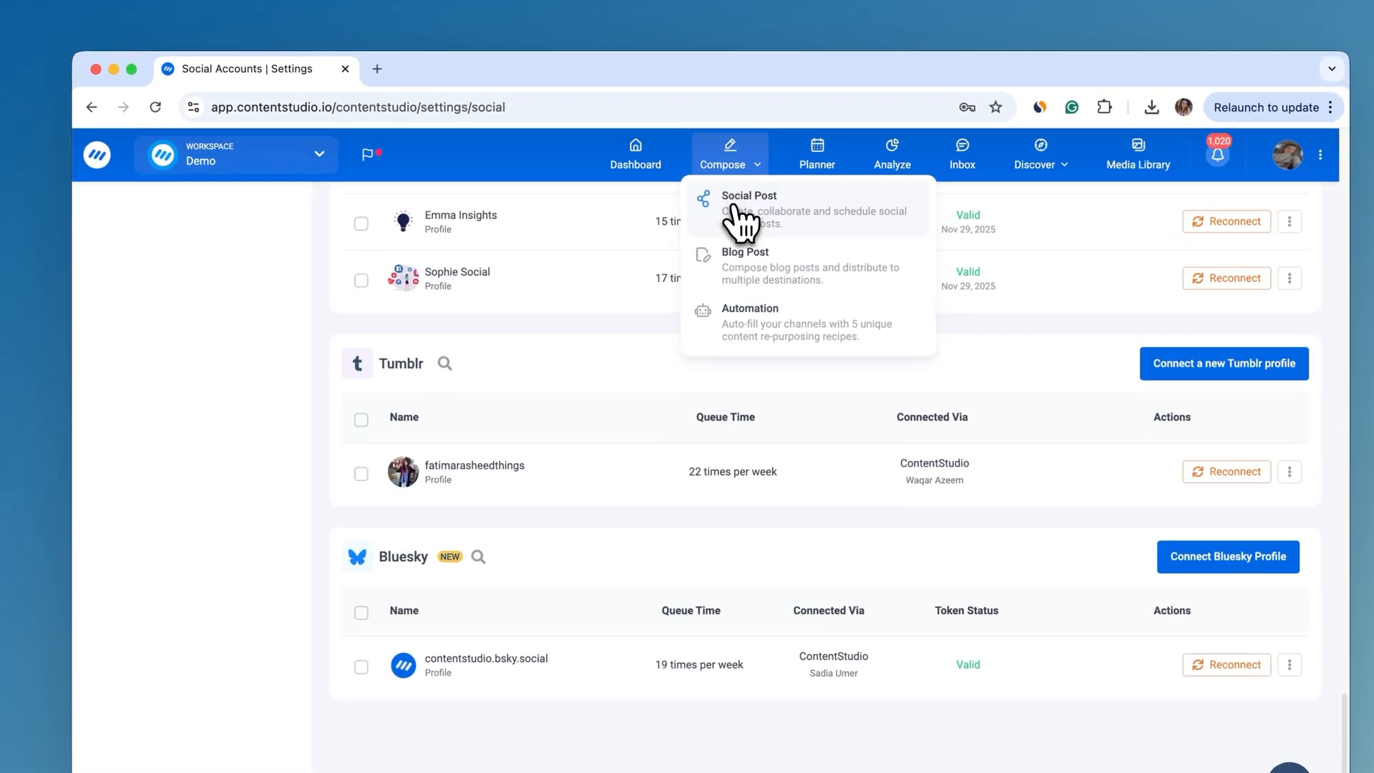
{"action": "left_click", "coordinate": [748, 196]}
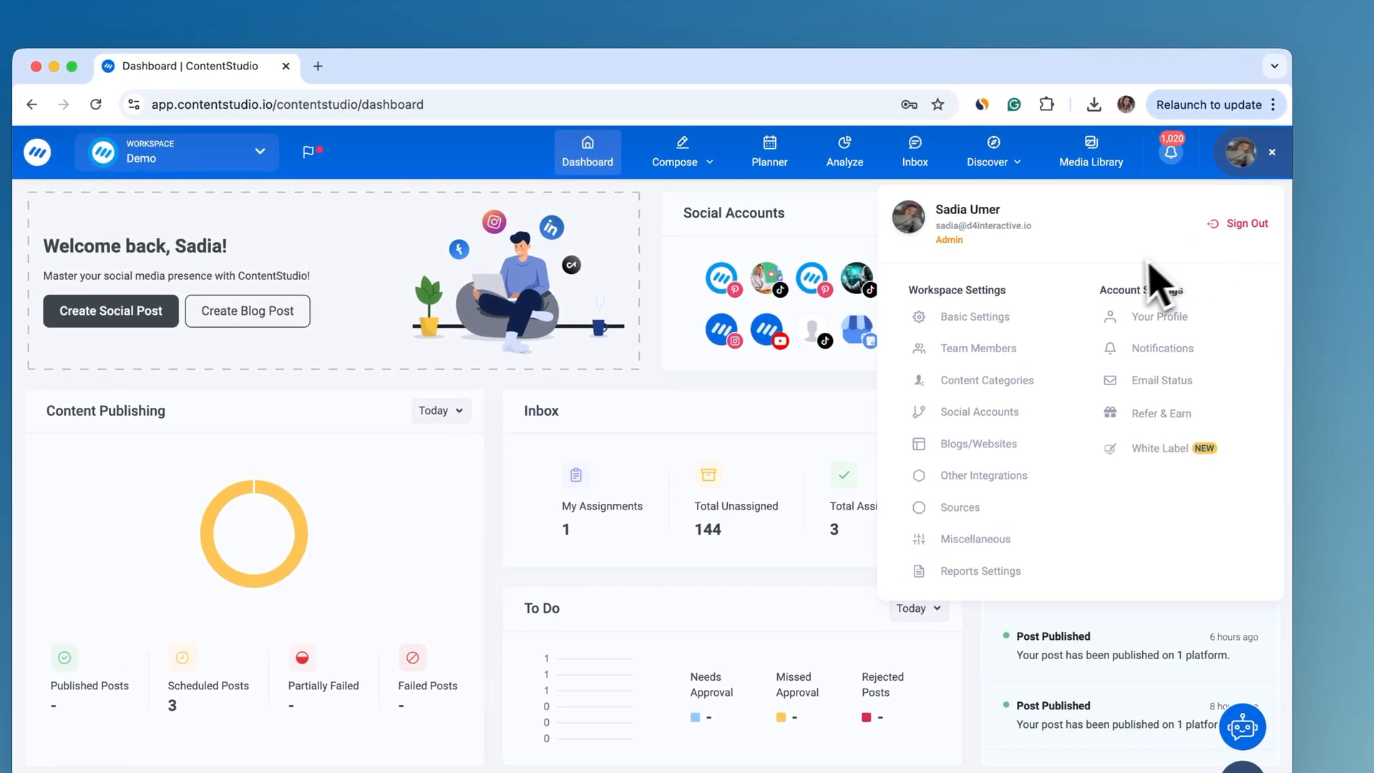
Go to Social Accounts settings and start connecting a Bluesky profile.
{"action": "left_click", "coordinate": [979, 411]}
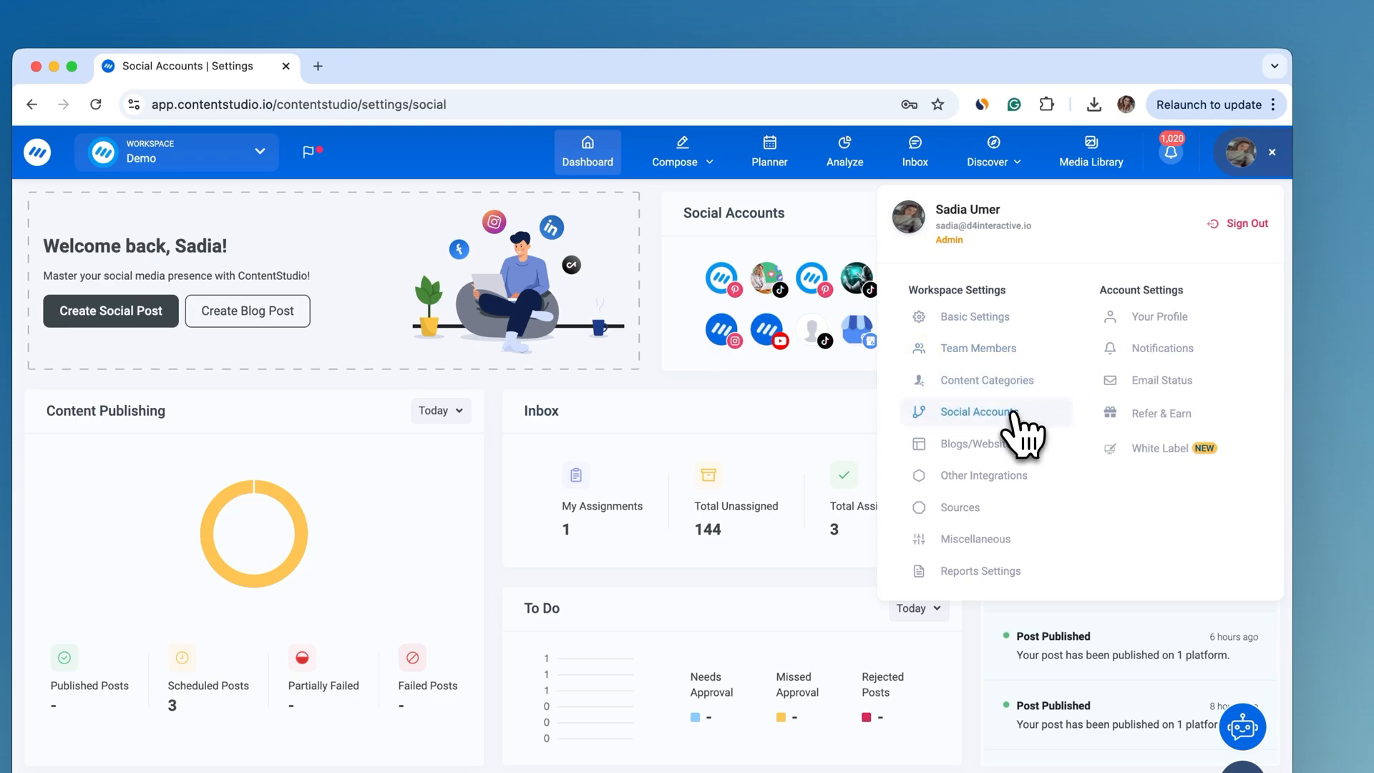
{"action": "left_click", "coordinate": [976, 412]}
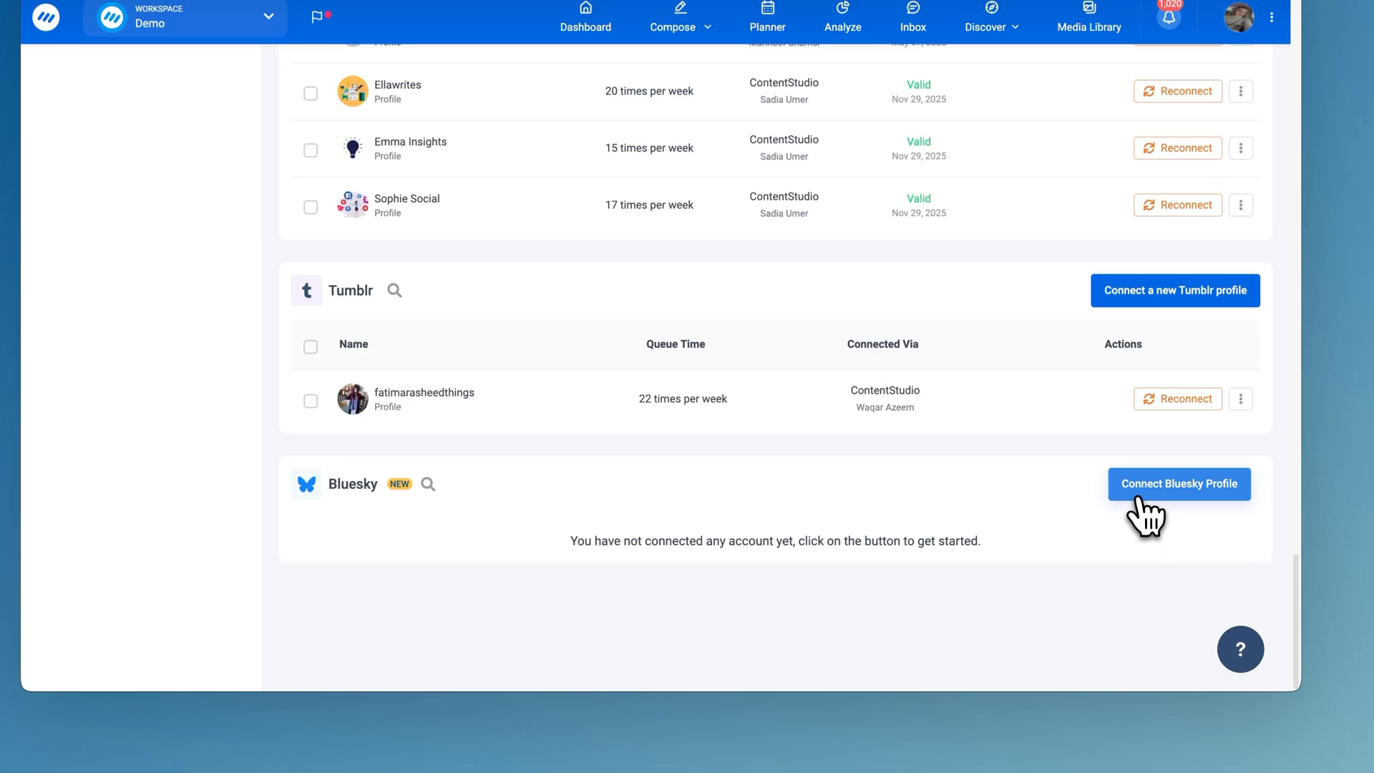
{"action": "left_click", "coordinate": [1179, 484]}
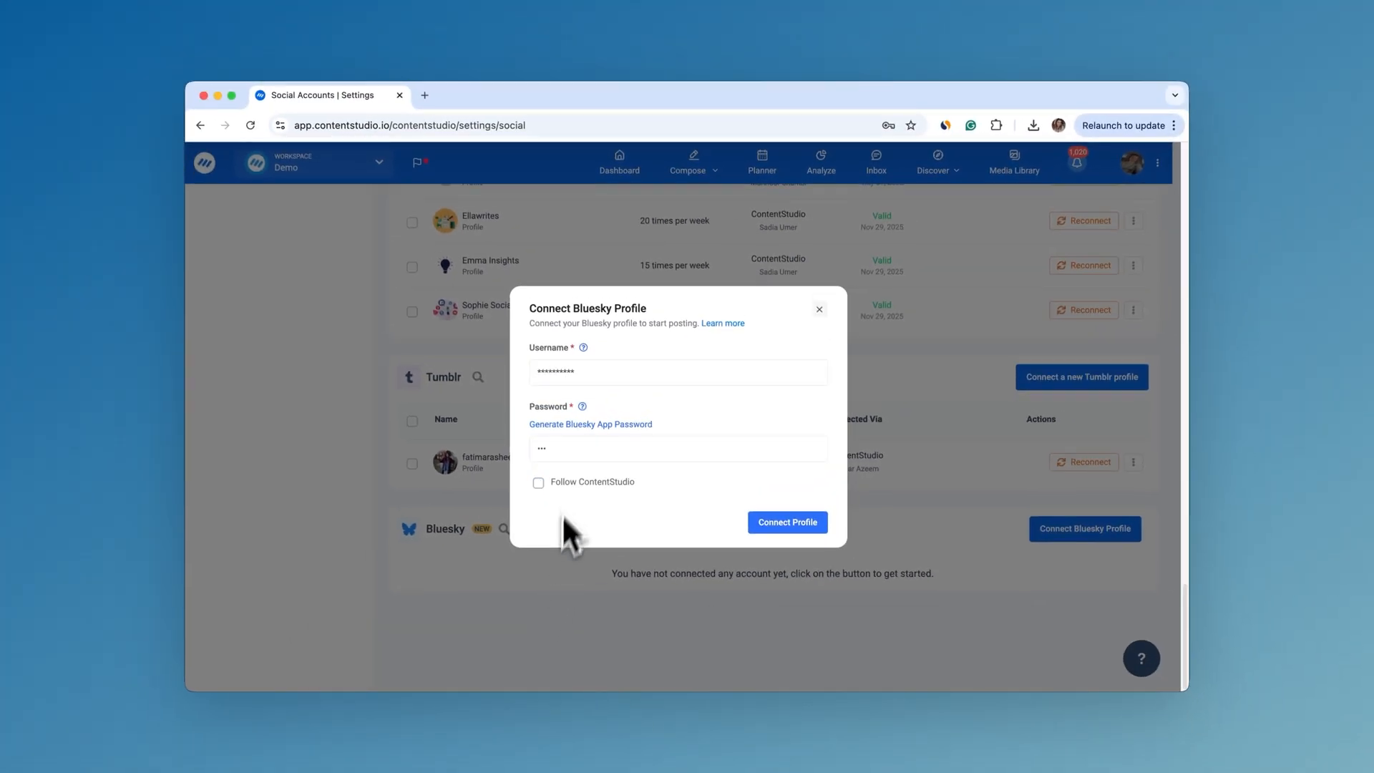
Enter the Bluesky login details and create a new Bluesky app password.
{"action": "left_click", "coordinate": [677, 448]}
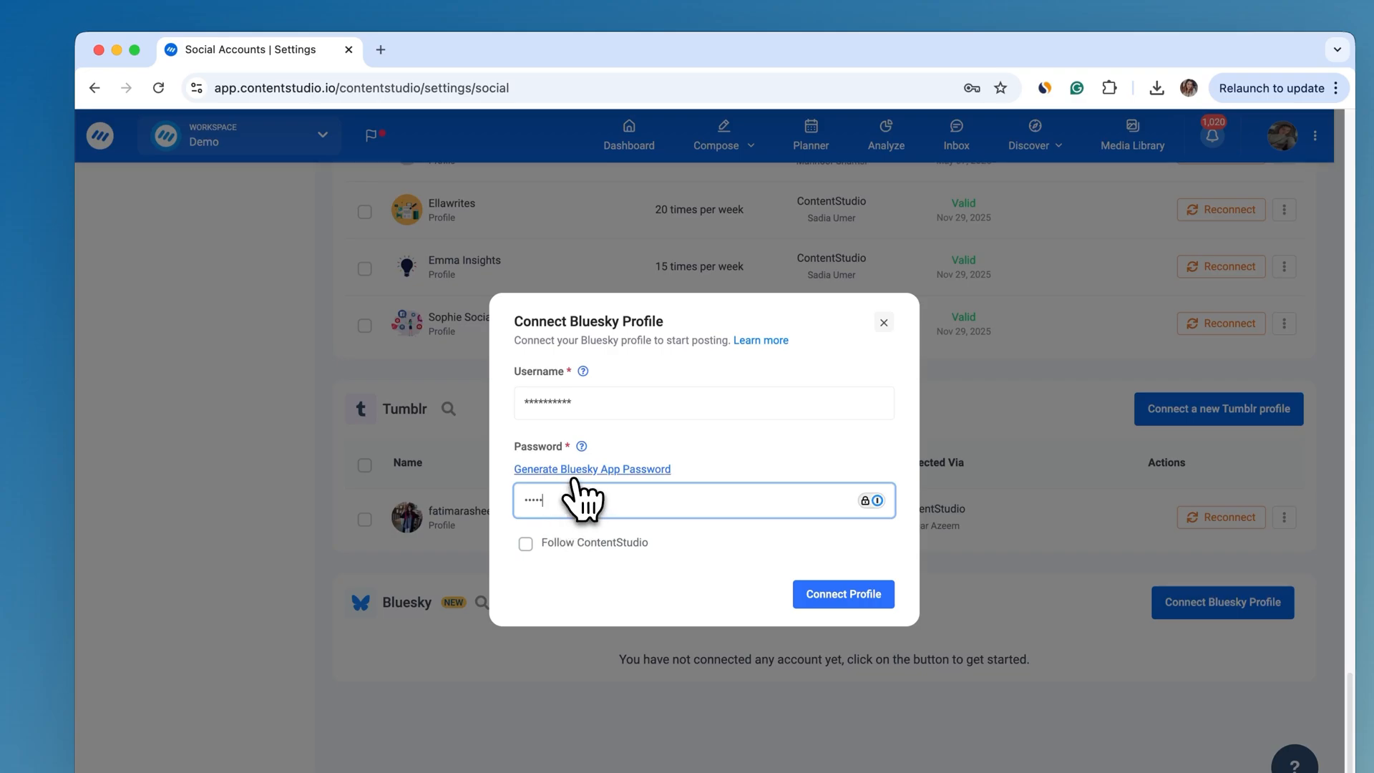
{"action": "left_click", "coordinate": [592, 469]}
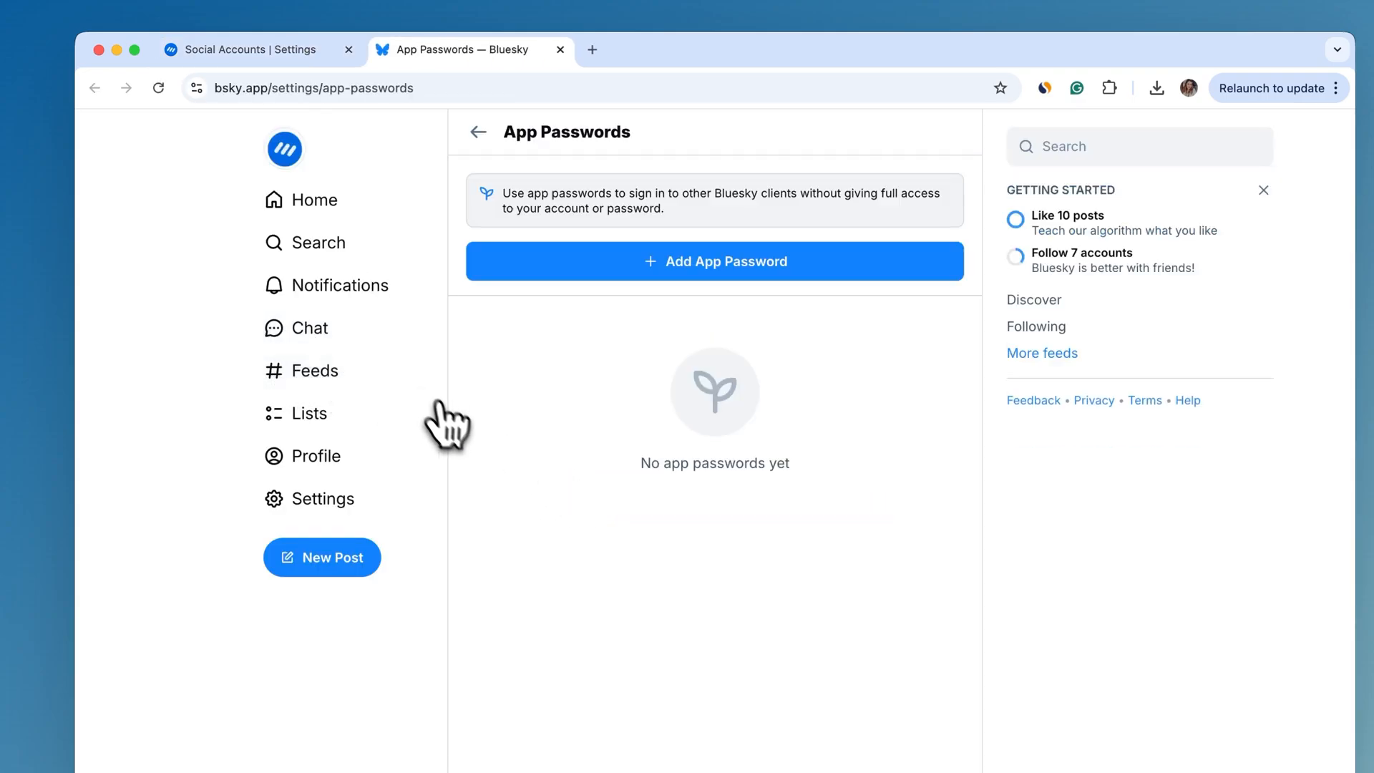
{"action": "mouse_move", "coordinate": [644, 293]}
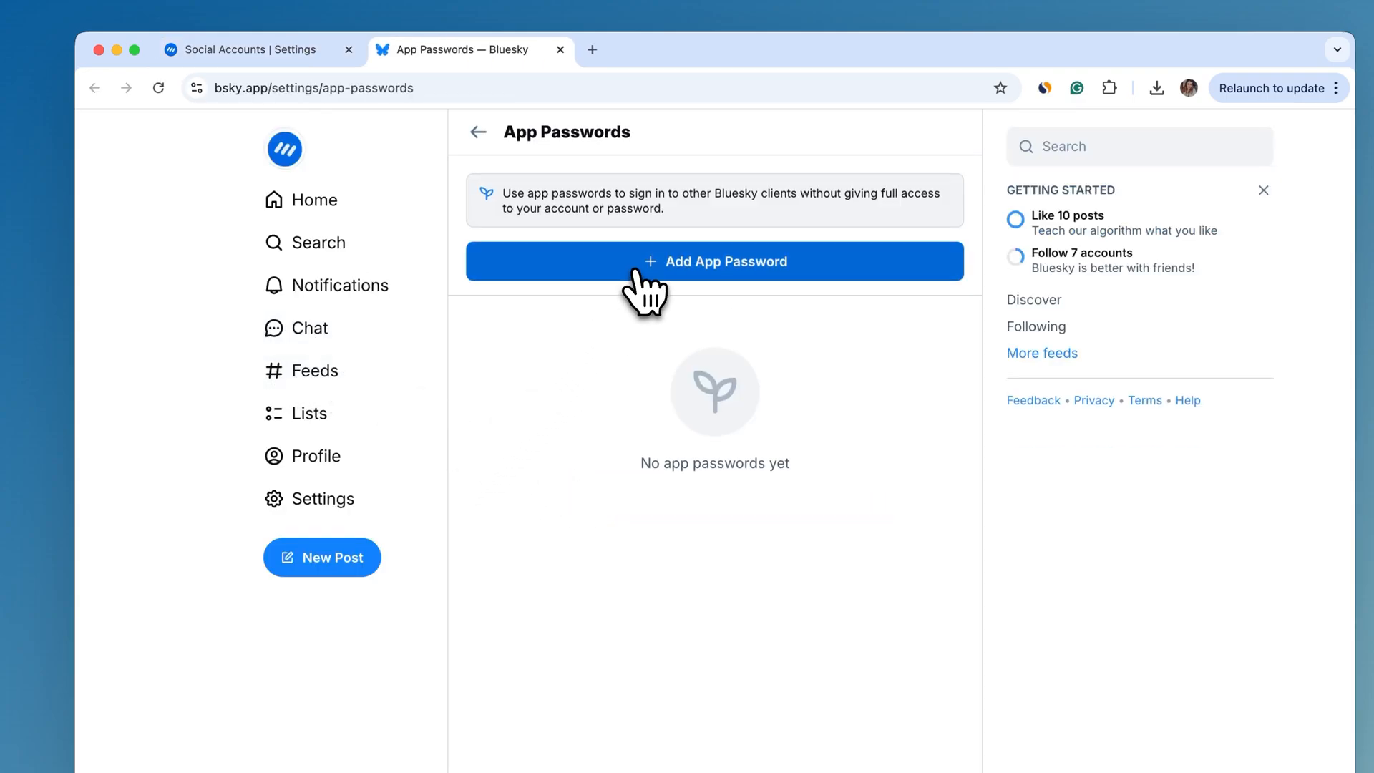
{"action": "left_click", "coordinate": [254, 50]}
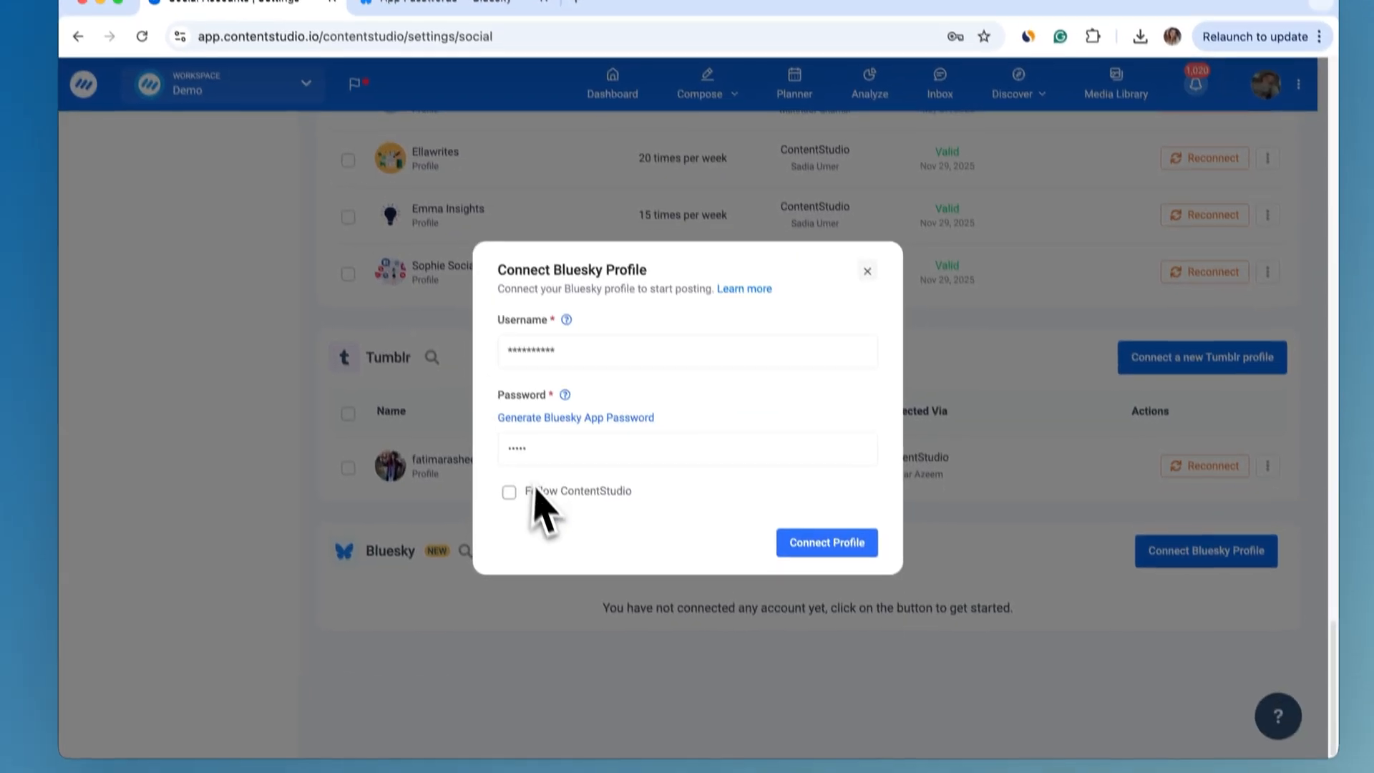
Connect contentstudio.bsky.social with Follow ContentStudio checked, then open the Compose menu.
{"action": "left_click", "coordinate": [508, 491]}
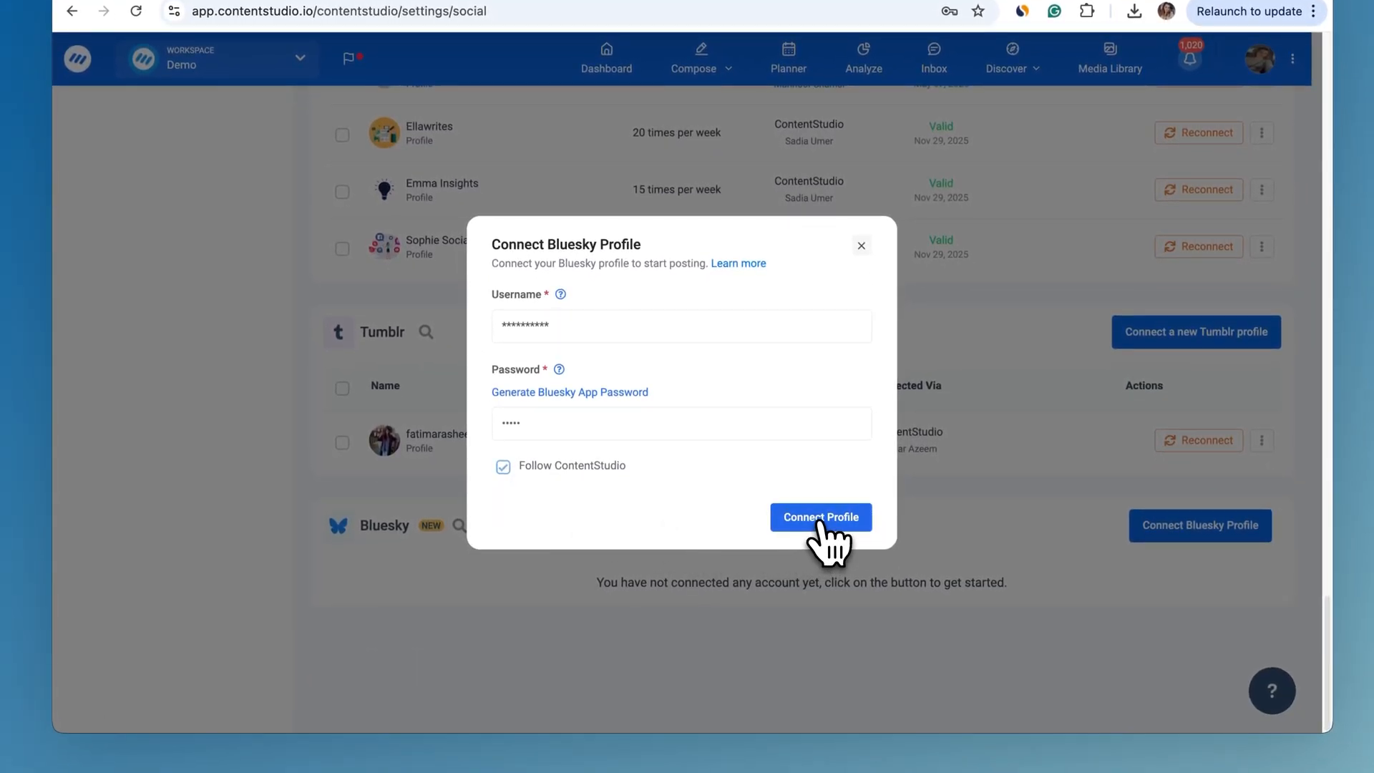
{"action": "left_click", "coordinate": [820, 516]}
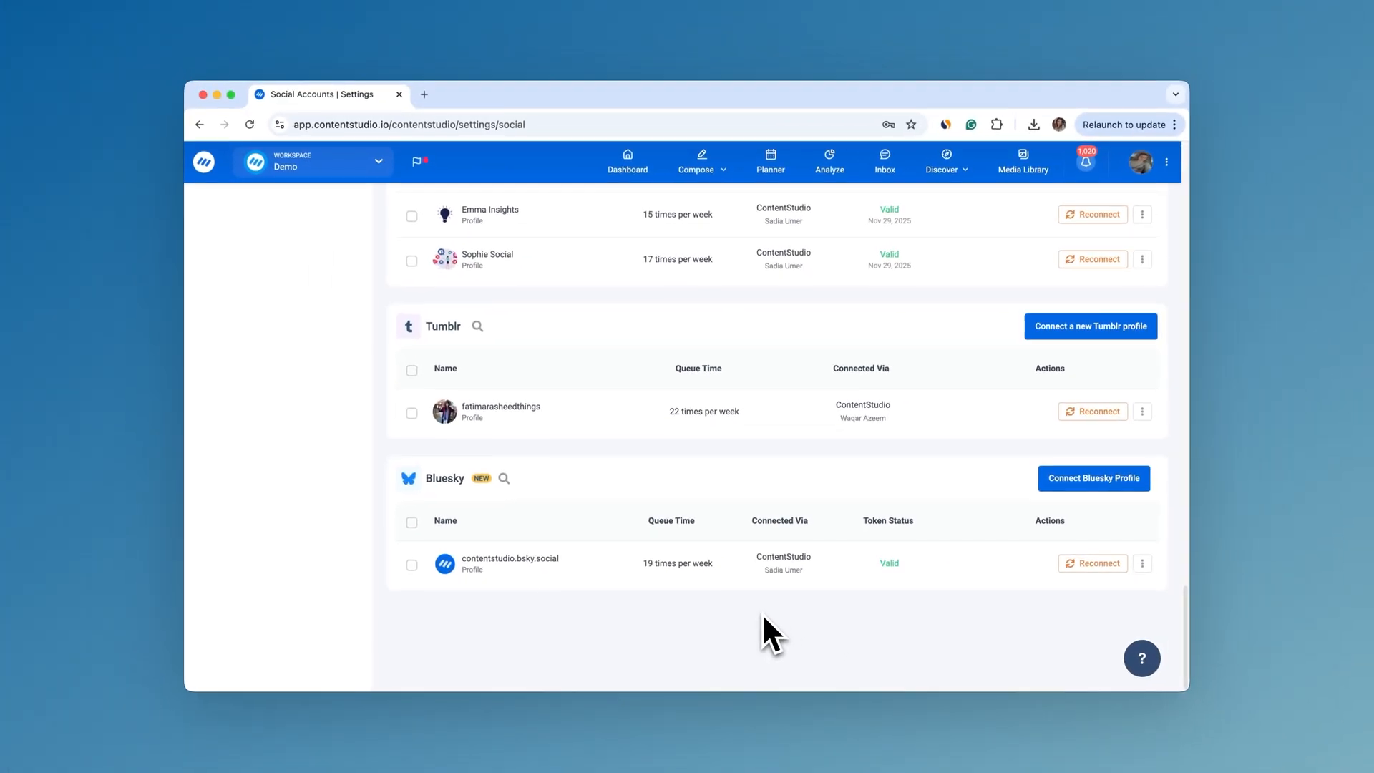
{"action": "left_click", "coordinate": [701, 163]}
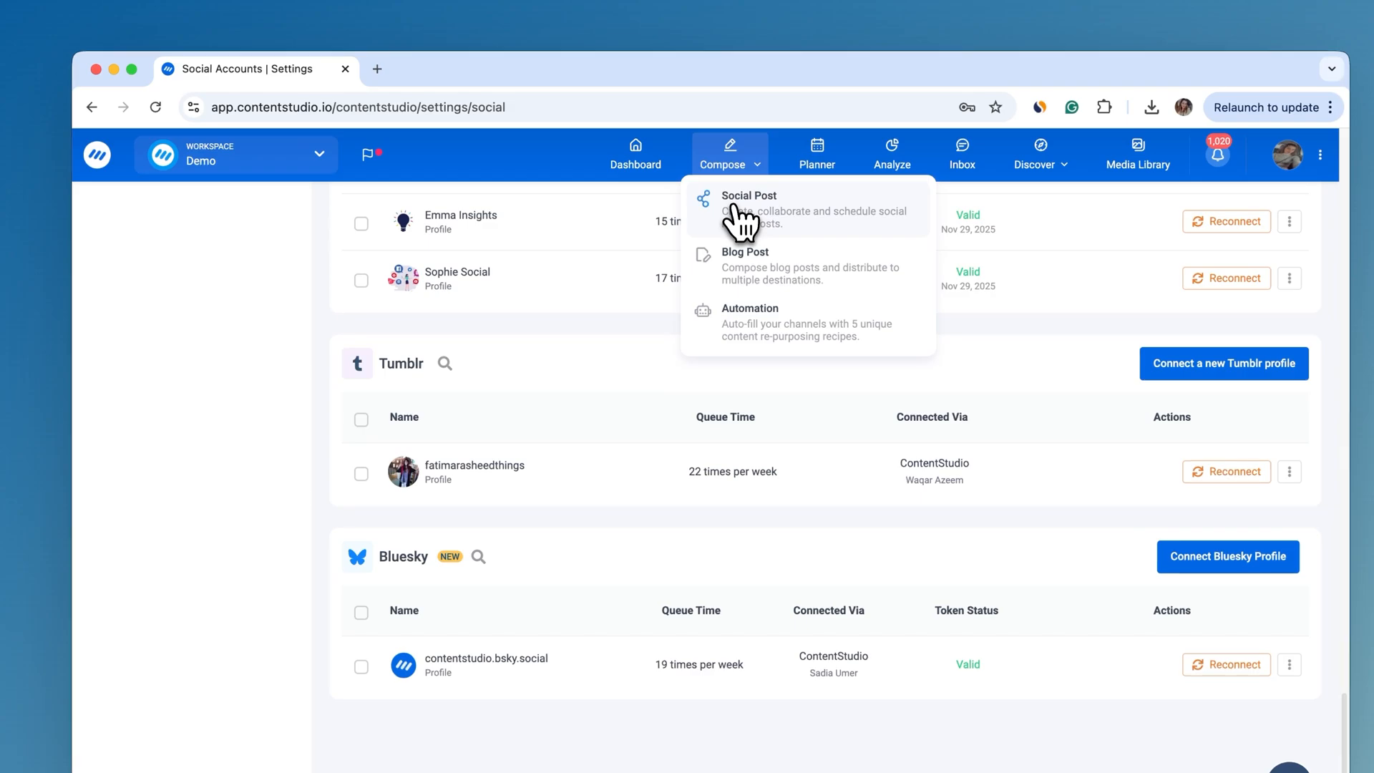
Start a Bluesky social post and attach the uploaded image social media audit.png.
{"action": "left_click", "coordinate": [748, 195]}
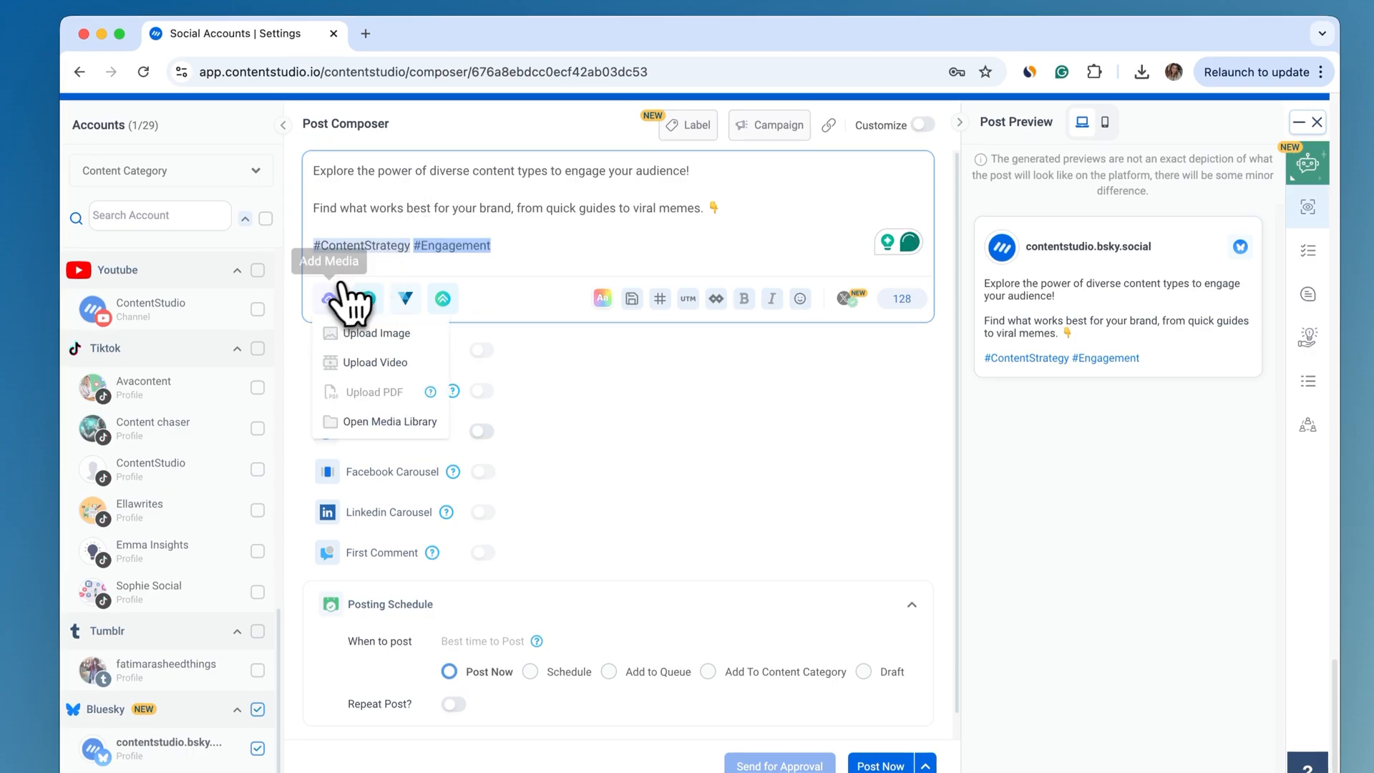
{"action": "left_click", "coordinate": [377, 332]}
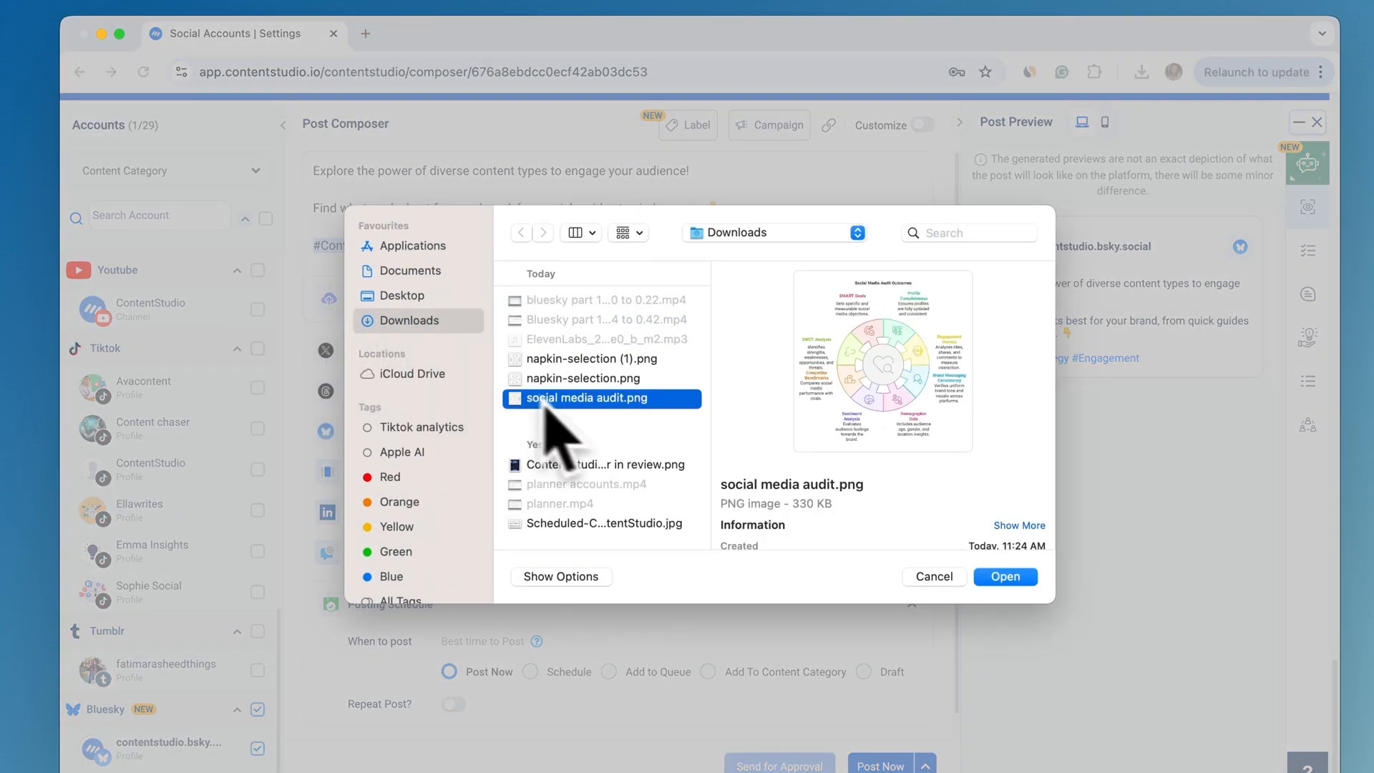
{"action": "left_click", "coordinate": [1004, 575]}
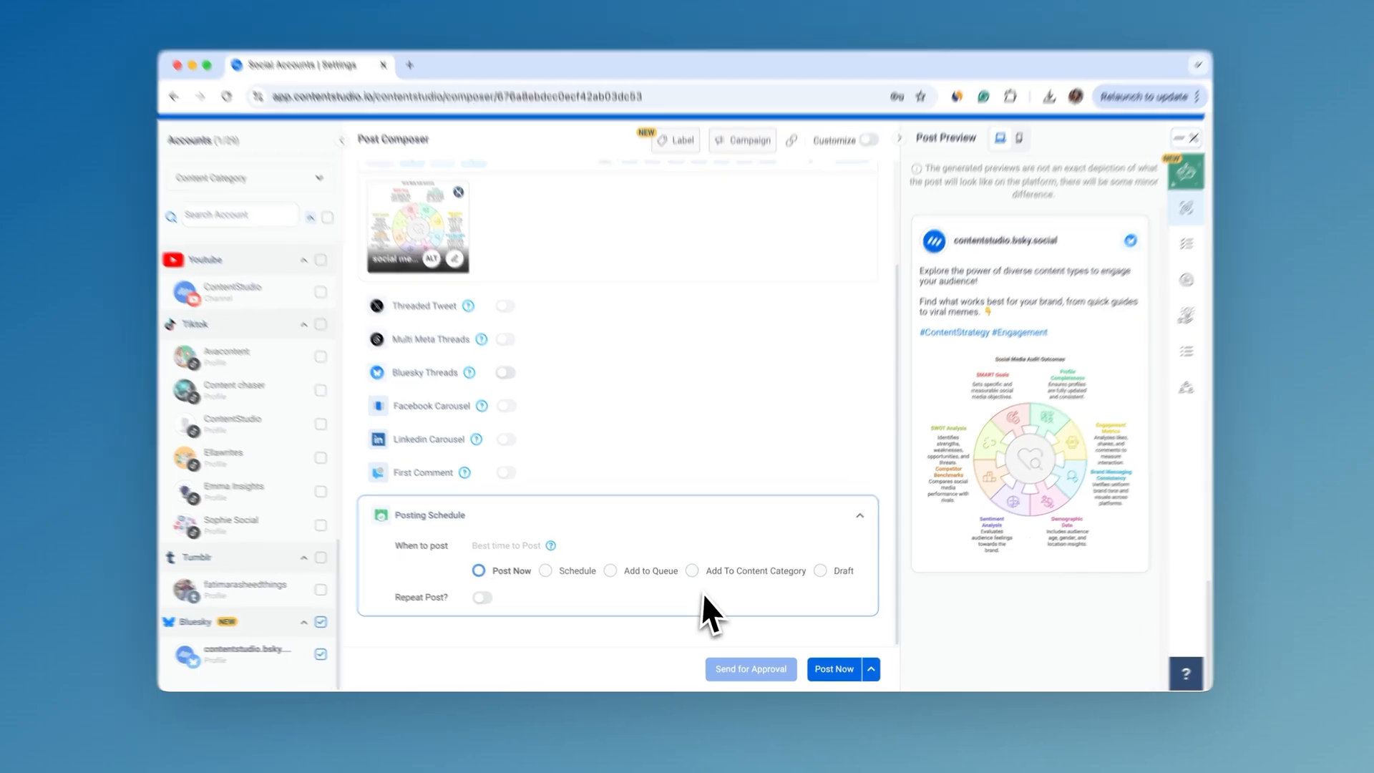
Schedule the post for Dec 24, 2024 at 07:40 AM.
{"action": "left_click", "coordinate": [820, 570]}
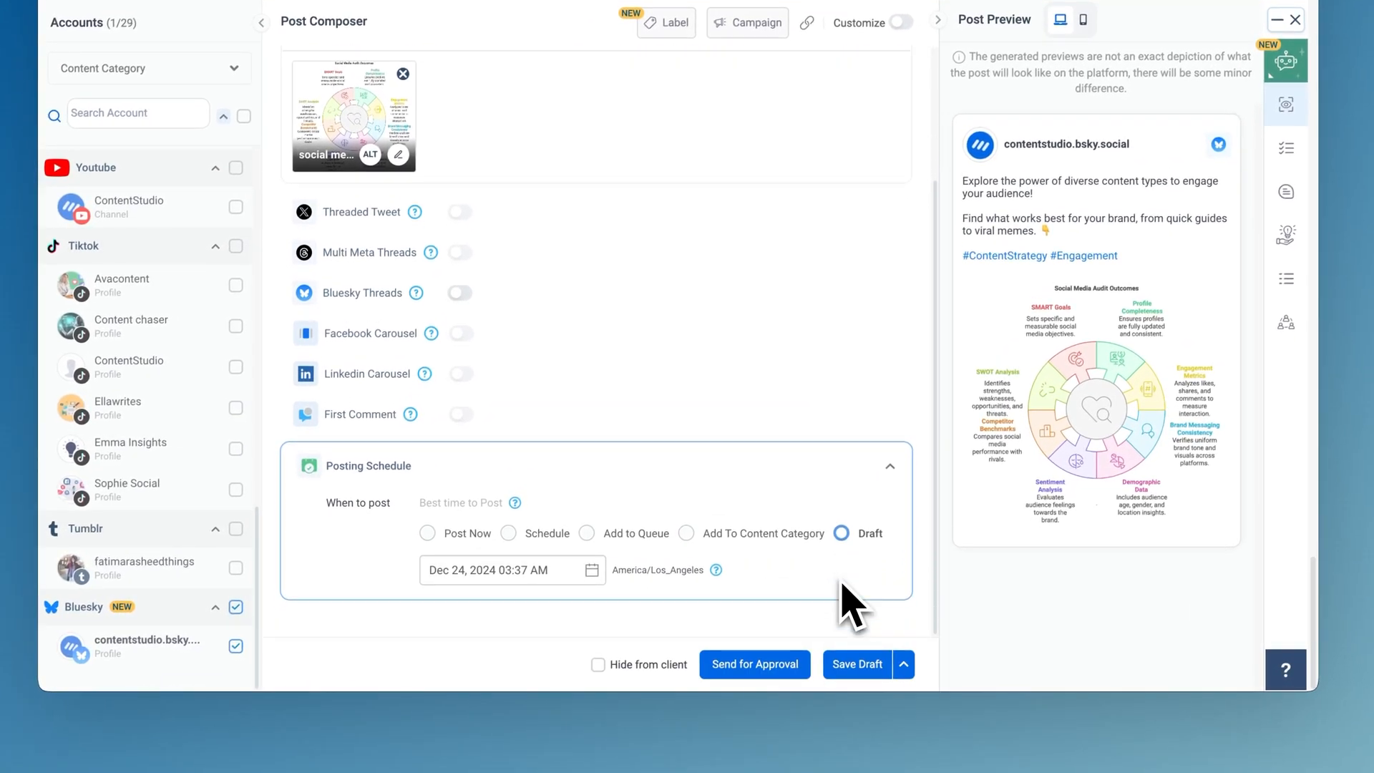
{"action": "left_click", "coordinate": [508, 533]}
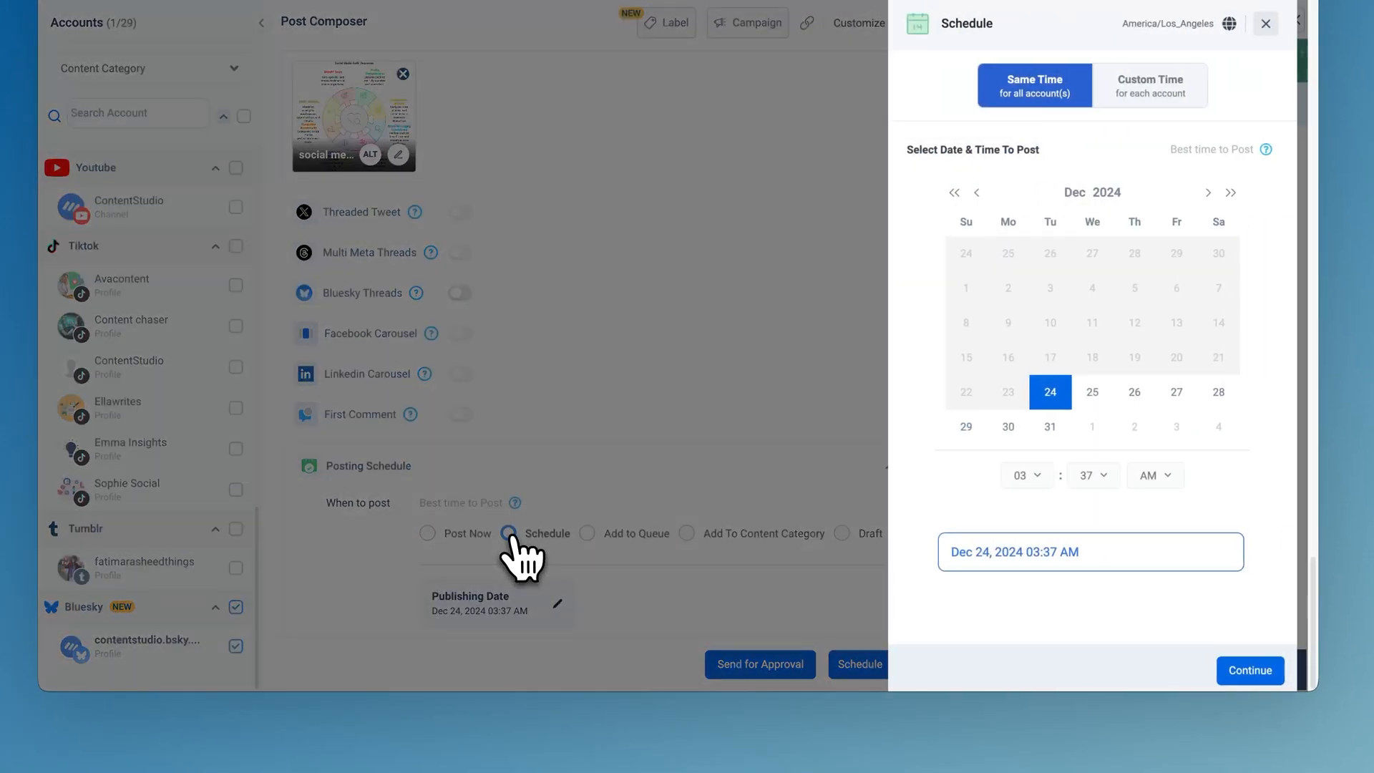
{"action": "left_click", "coordinate": [1023, 475]}
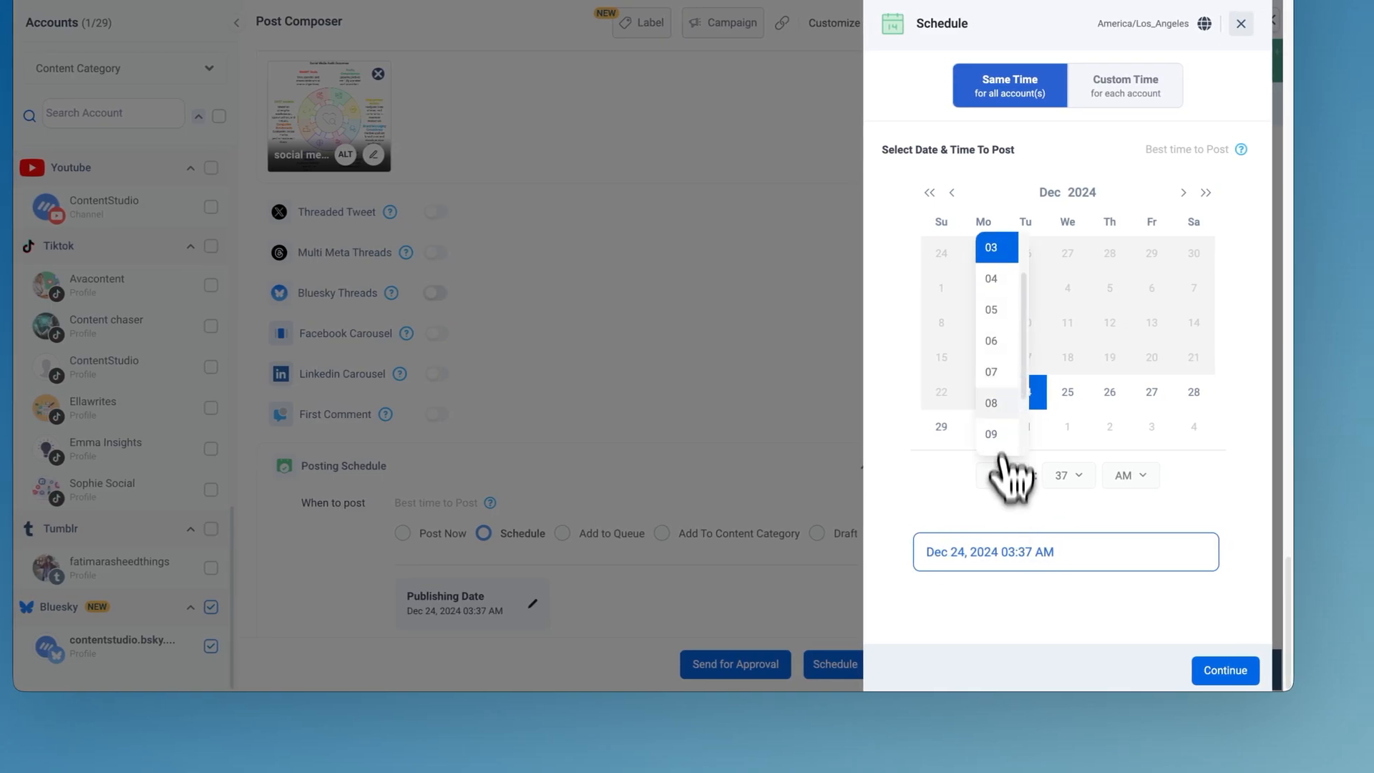
{"action": "left_click", "coordinate": [991, 371]}
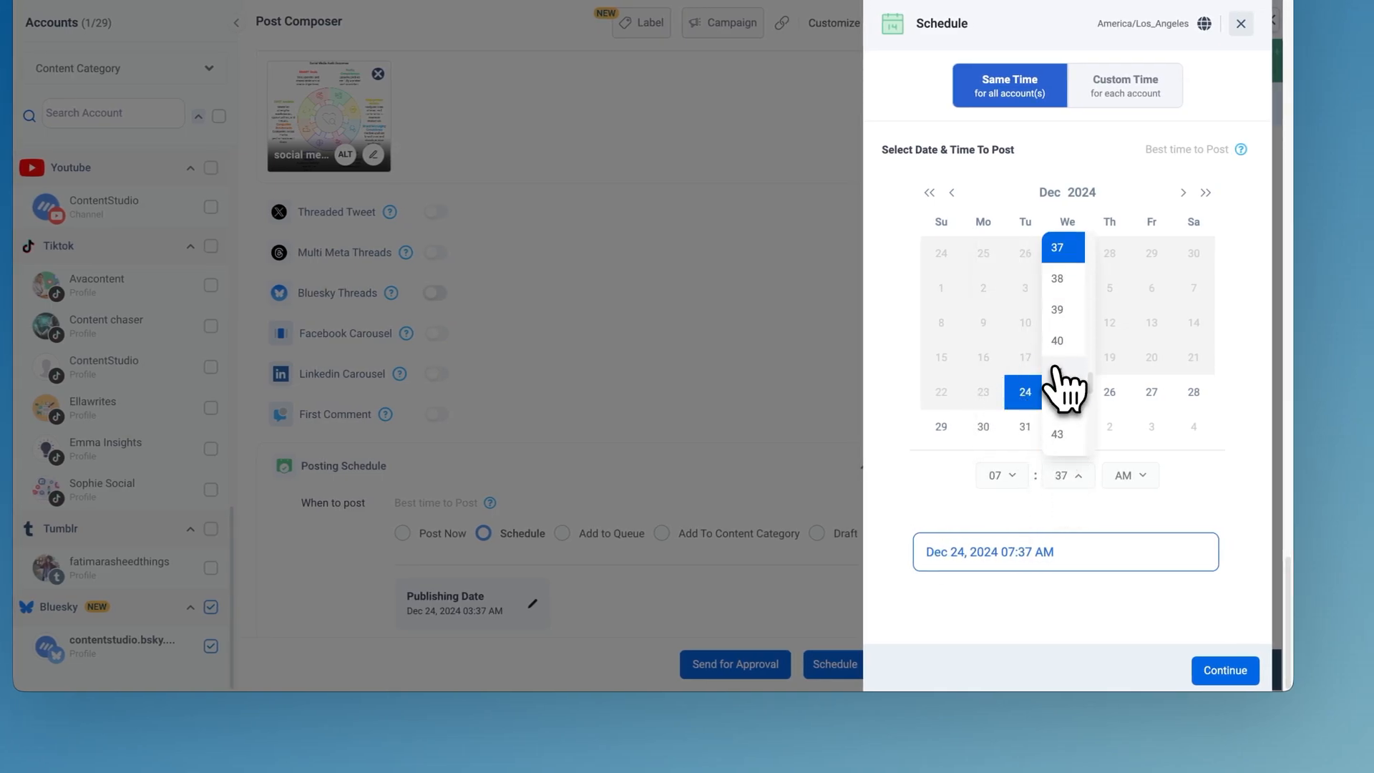
{"action": "left_click", "coordinate": [1225, 670]}
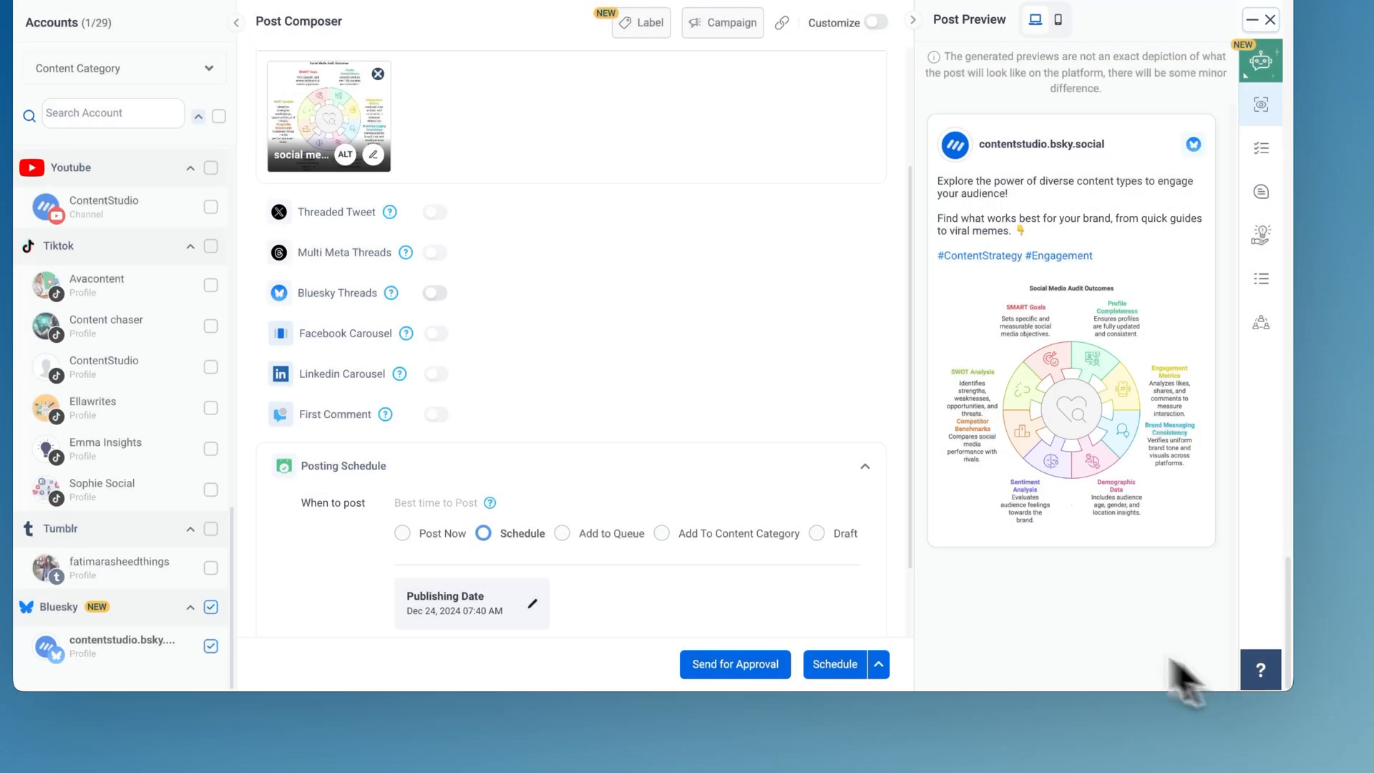
{"action": "scroll", "scroll_direction": "down", "scroll_amount": 3}
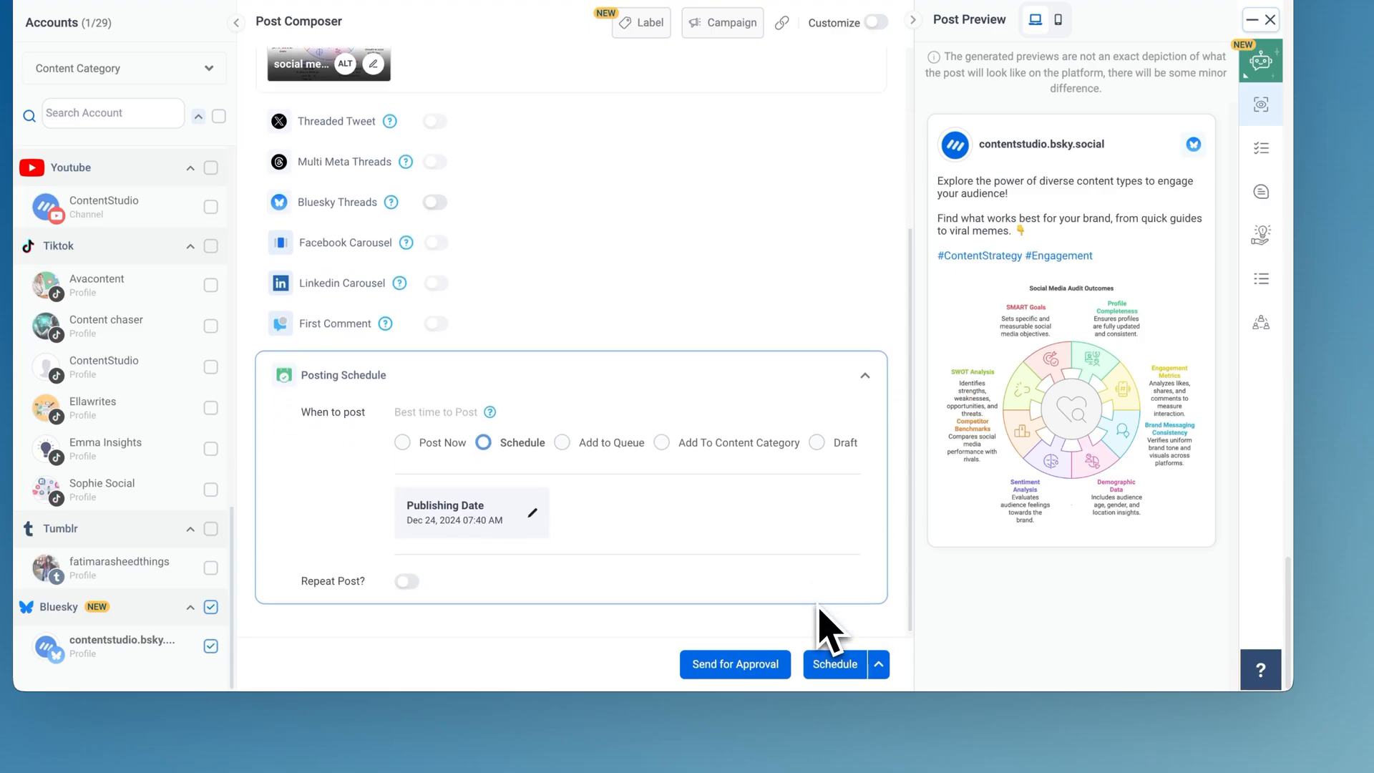